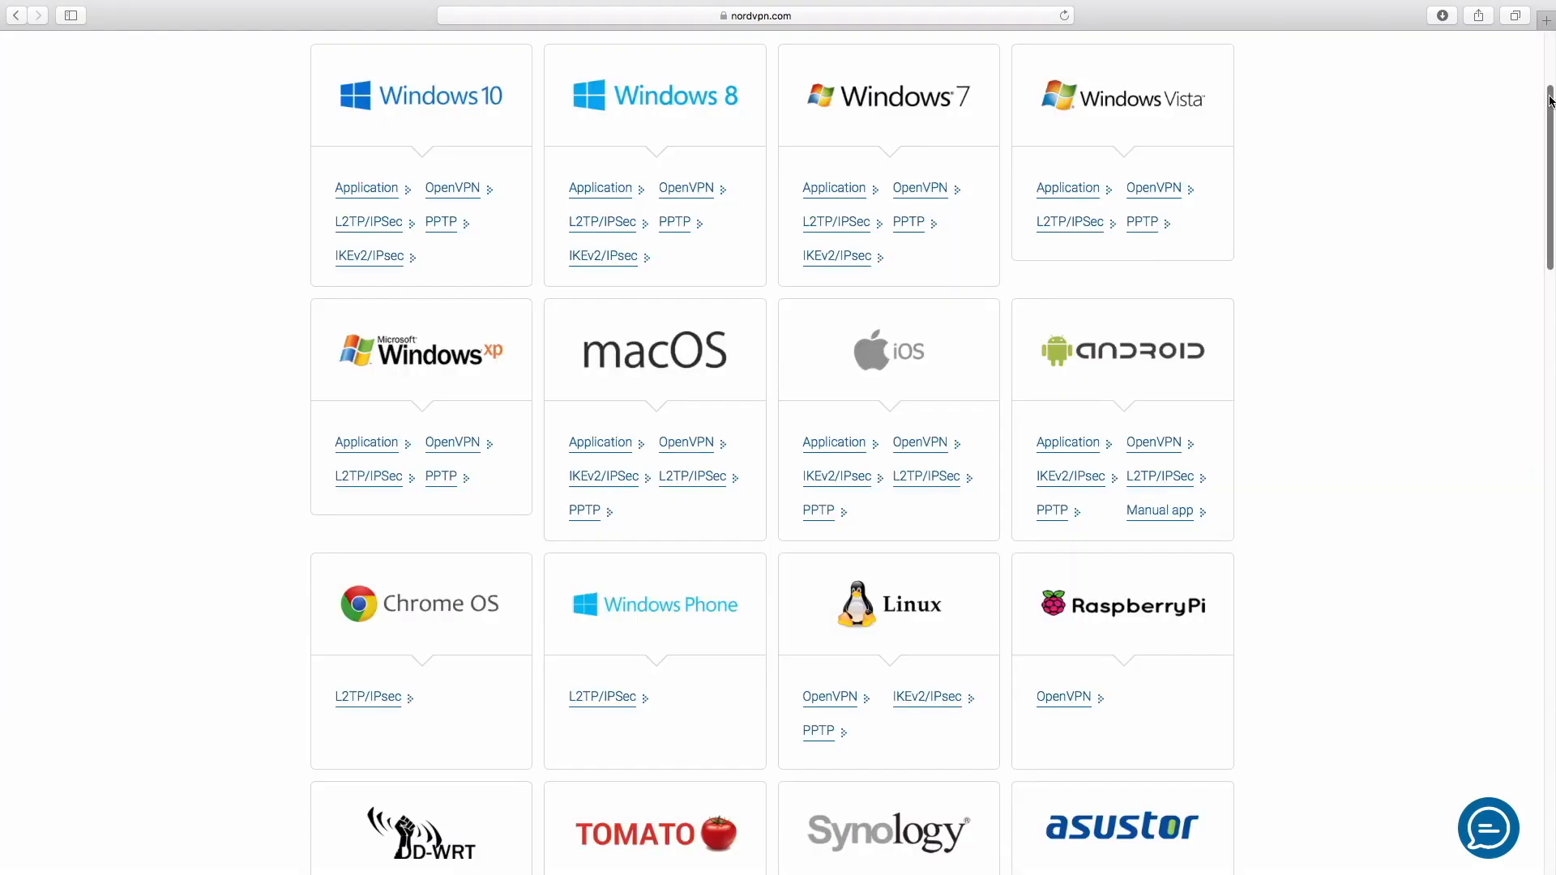
scroll(down, 3)
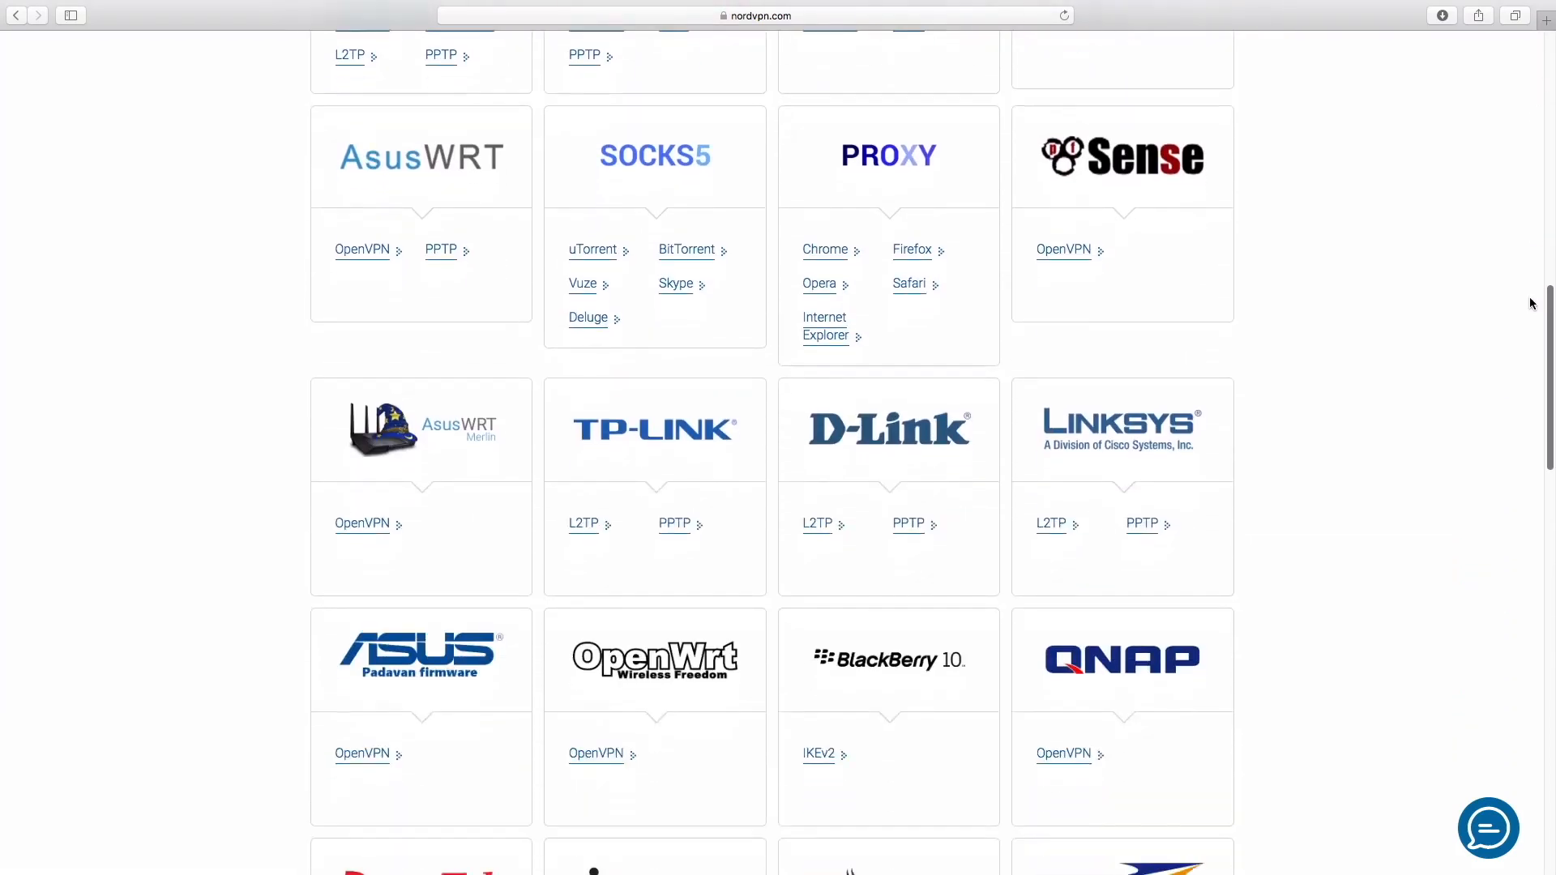
scroll(down, 3)
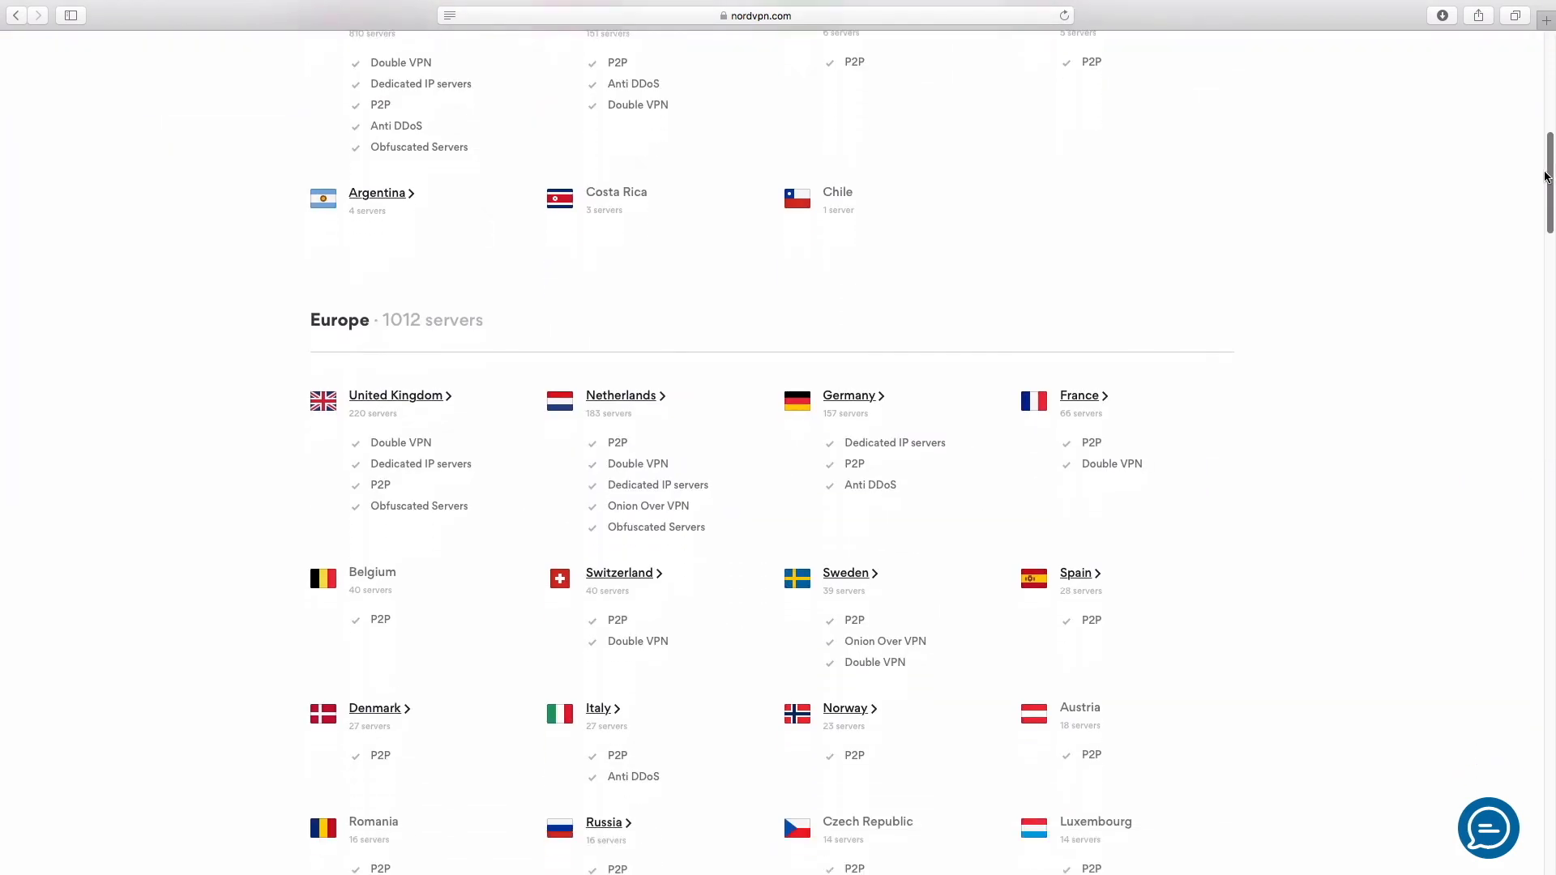
scroll(down, 3)
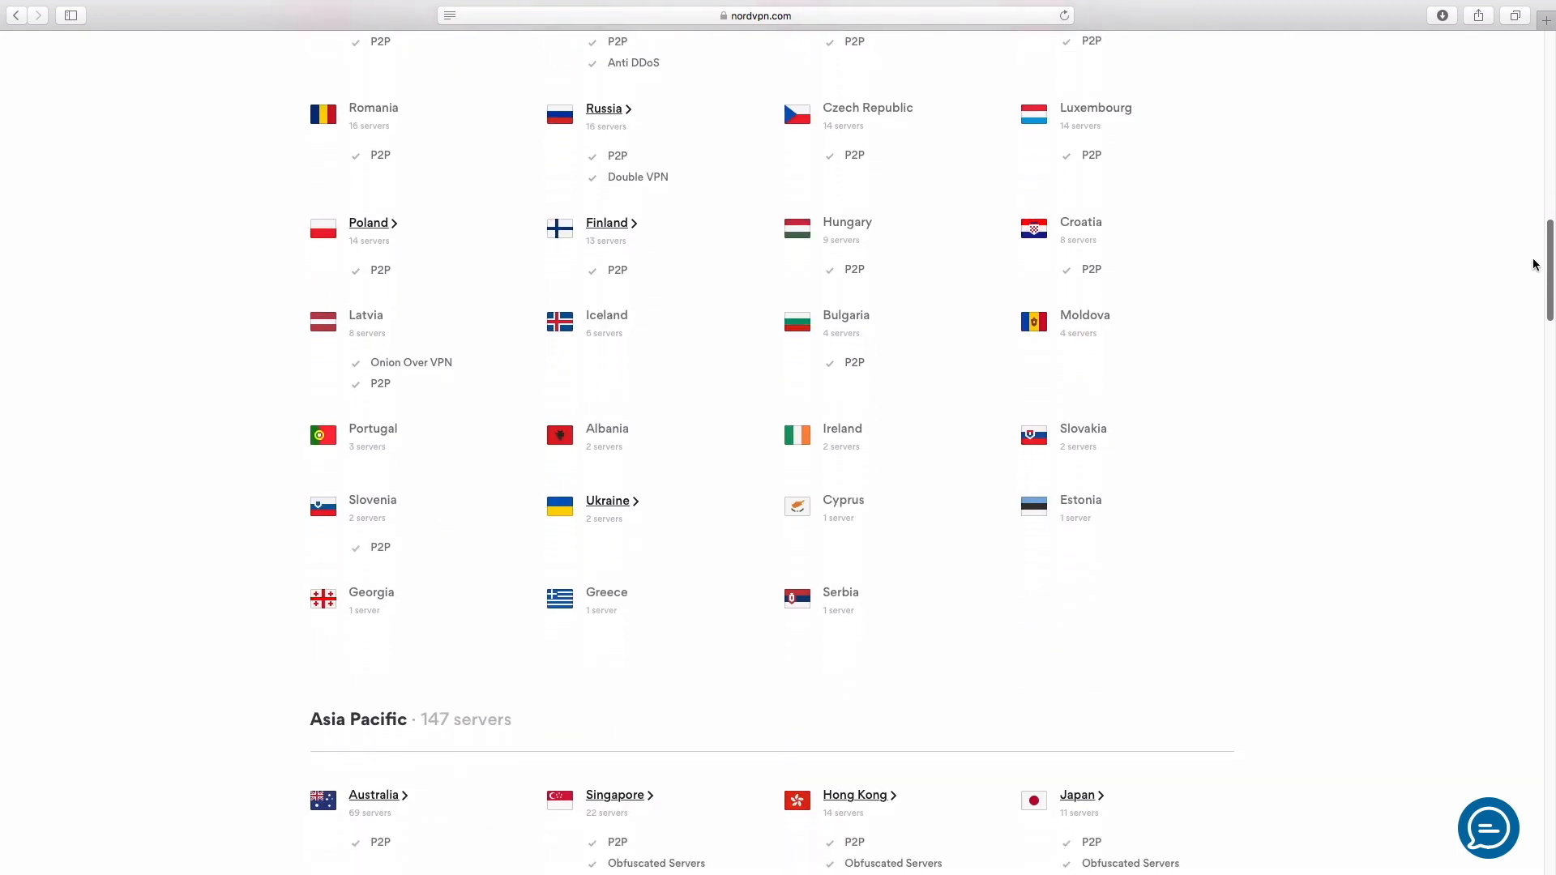